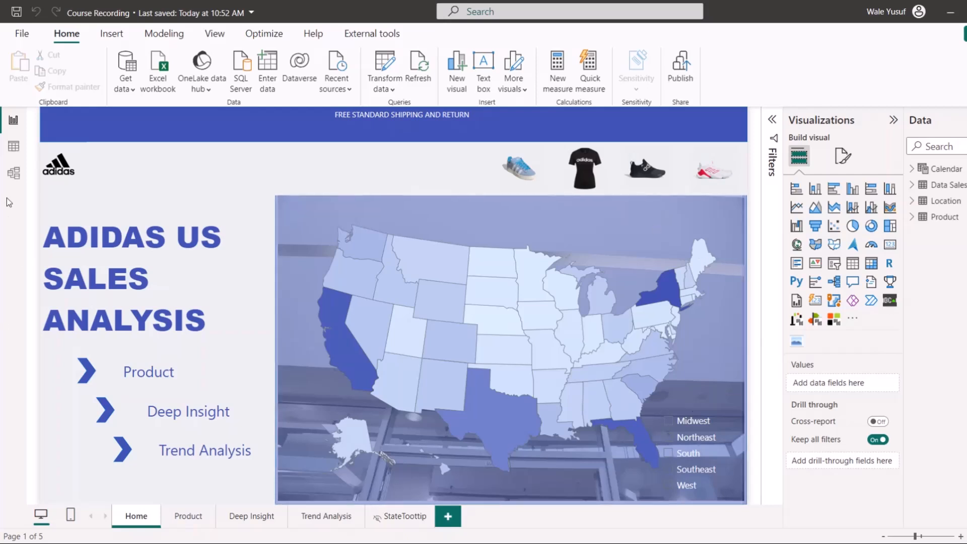
- Export the Adidas US sales report to PDF via File > Export > Export to PDF
click(21, 33)
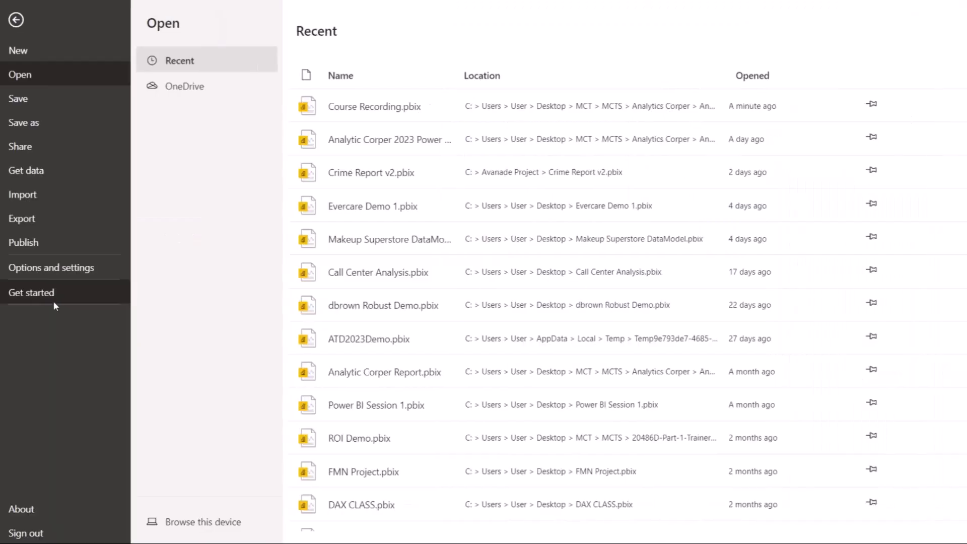
click(22, 218)
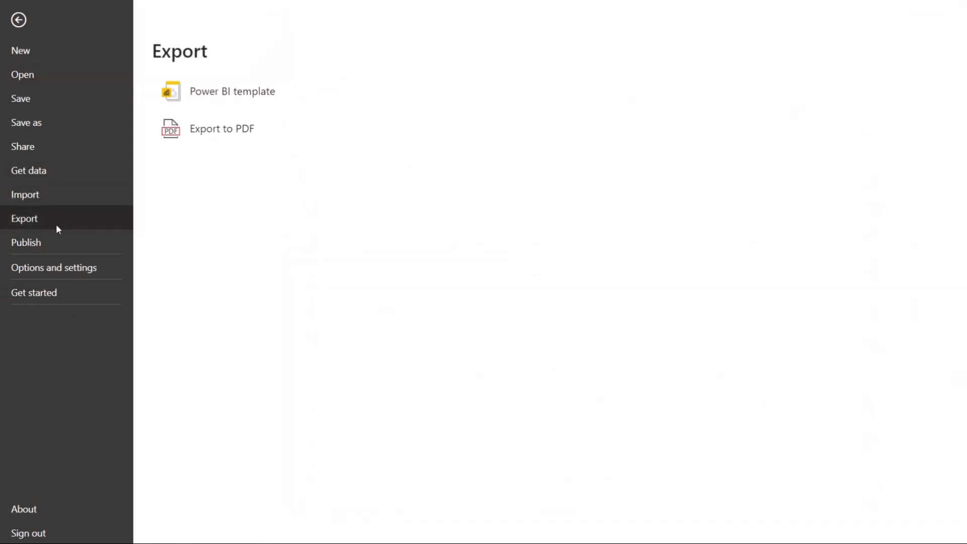
mouse_move(221, 128)
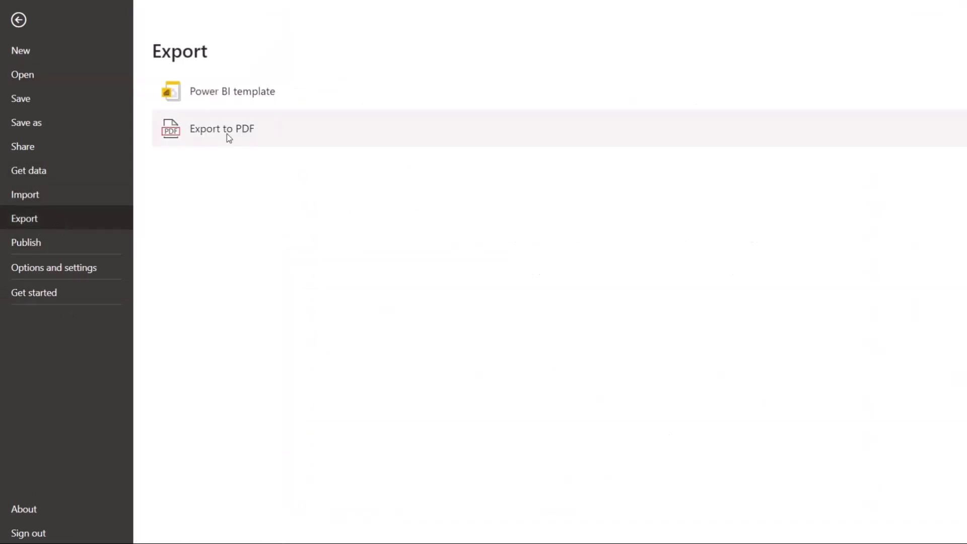
click(221, 128)
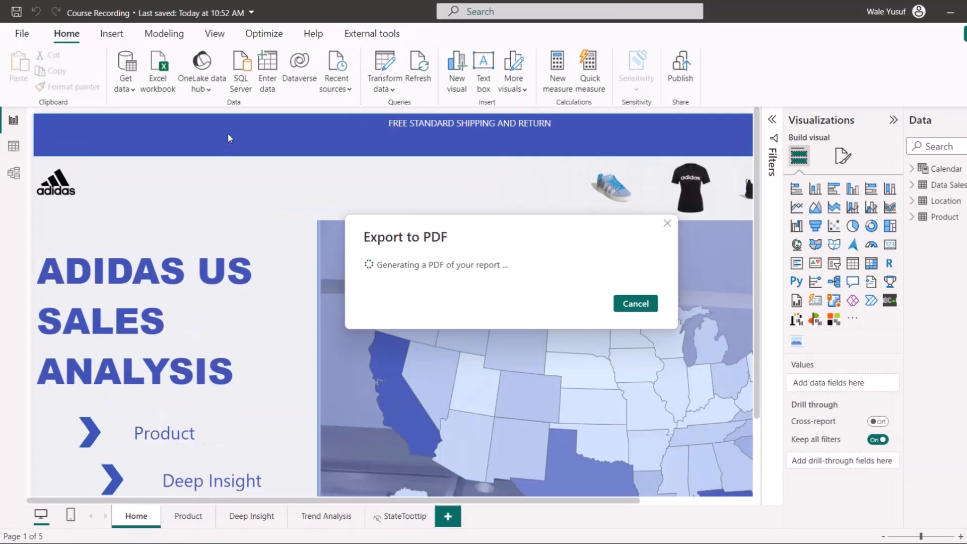
click(187, 516)
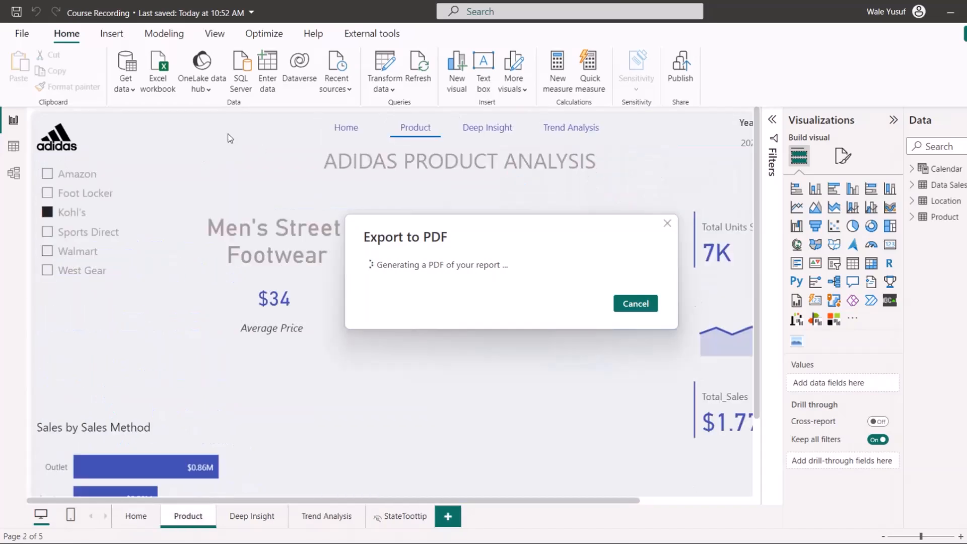
click(250, 516)
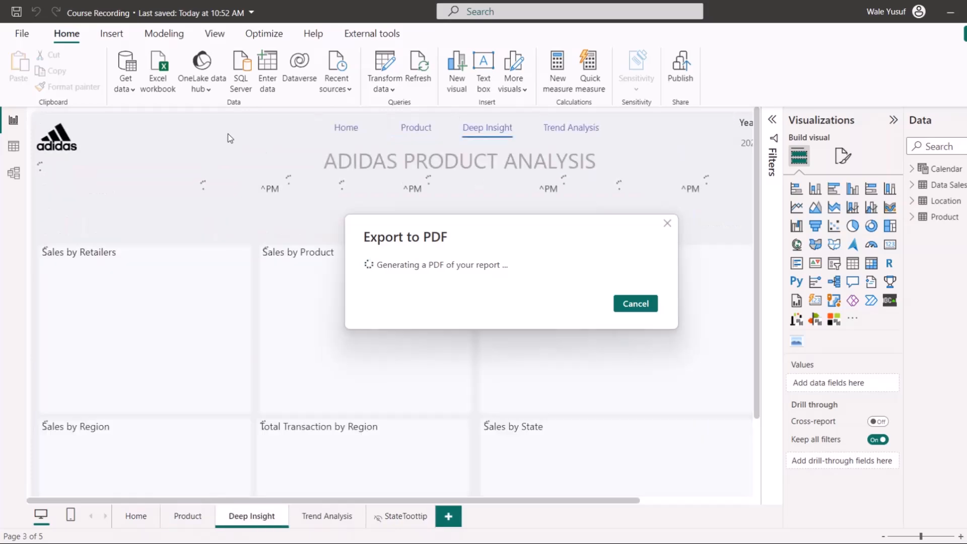
click(326, 516)
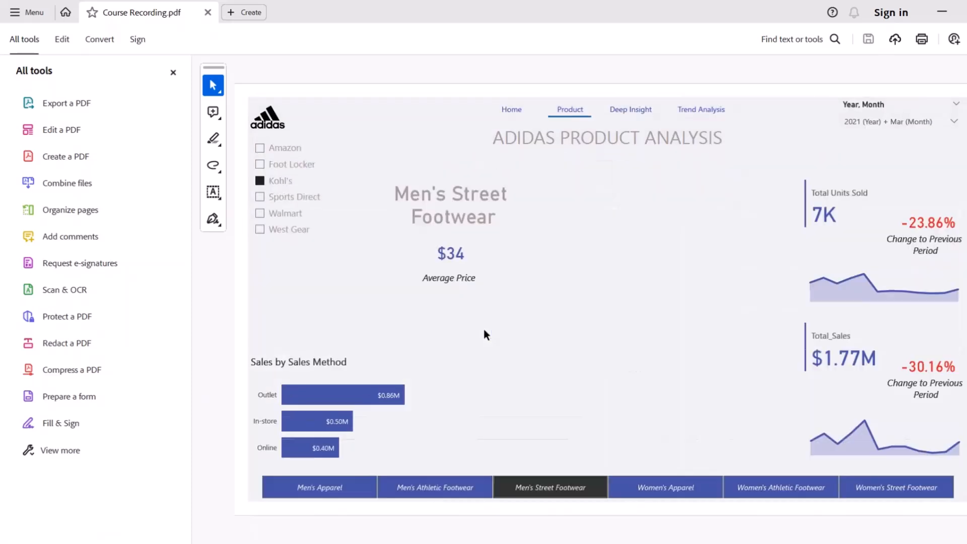
- Check the Product analysis page in Course Recording.pdf in Adobe Acrobat
click(701, 109)
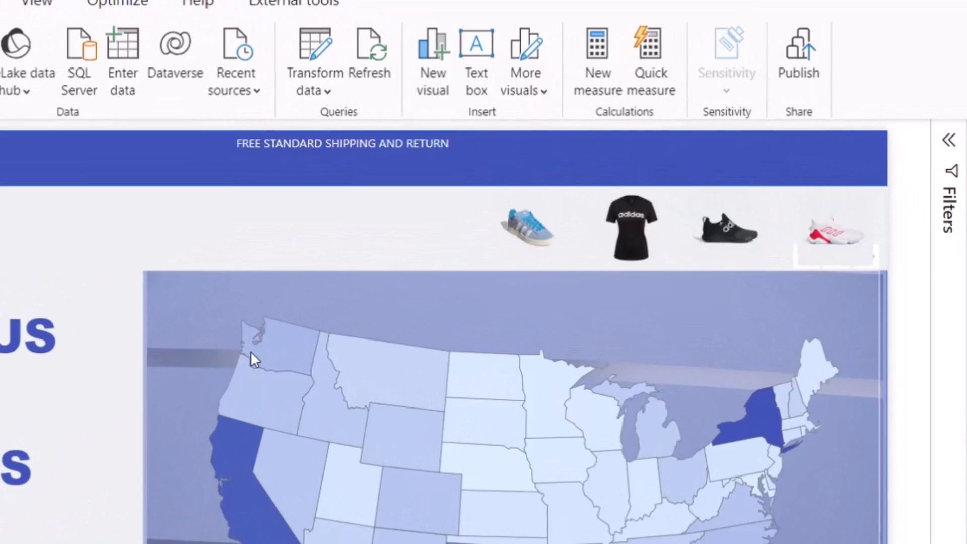
mouse_move(774, 34)
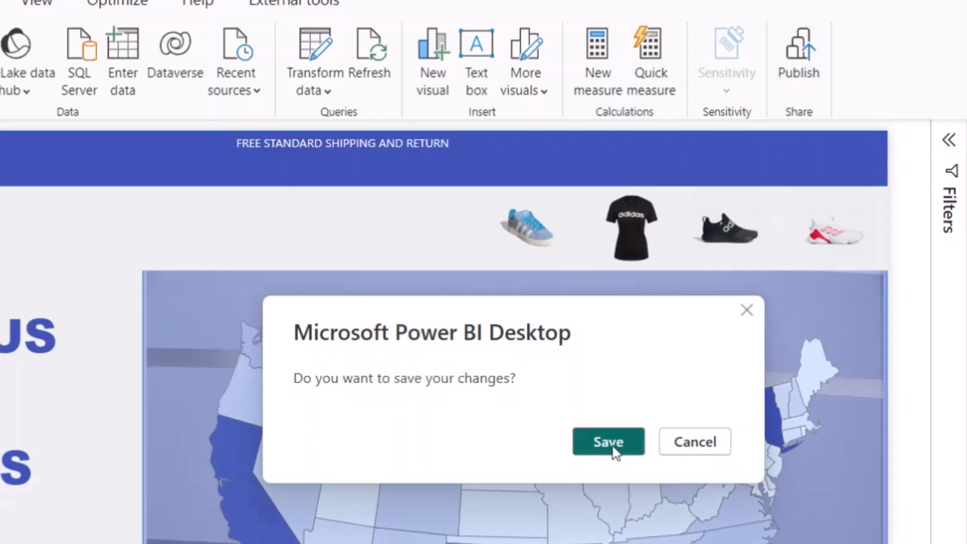
- Save the Course Recording report and publish it to My workspace
click(607, 442)
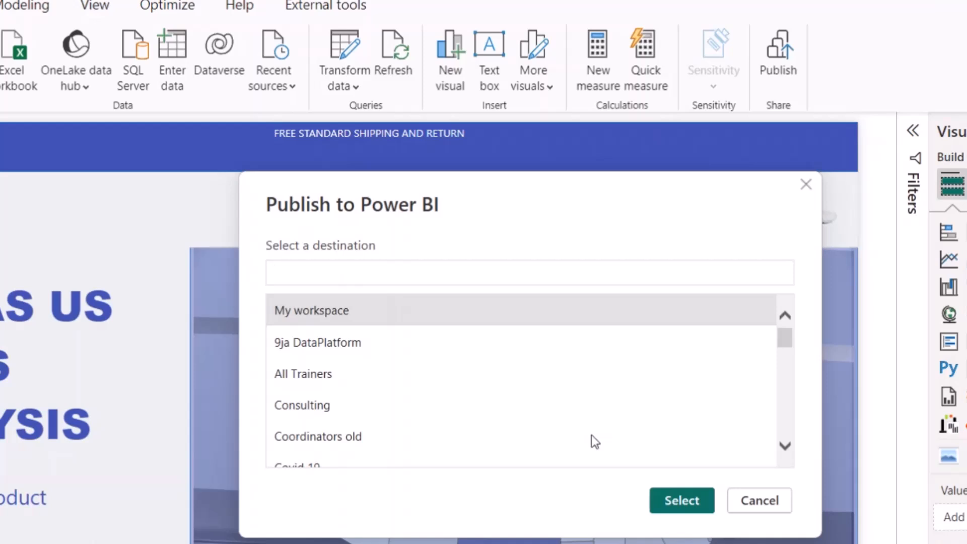
click(528, 272)
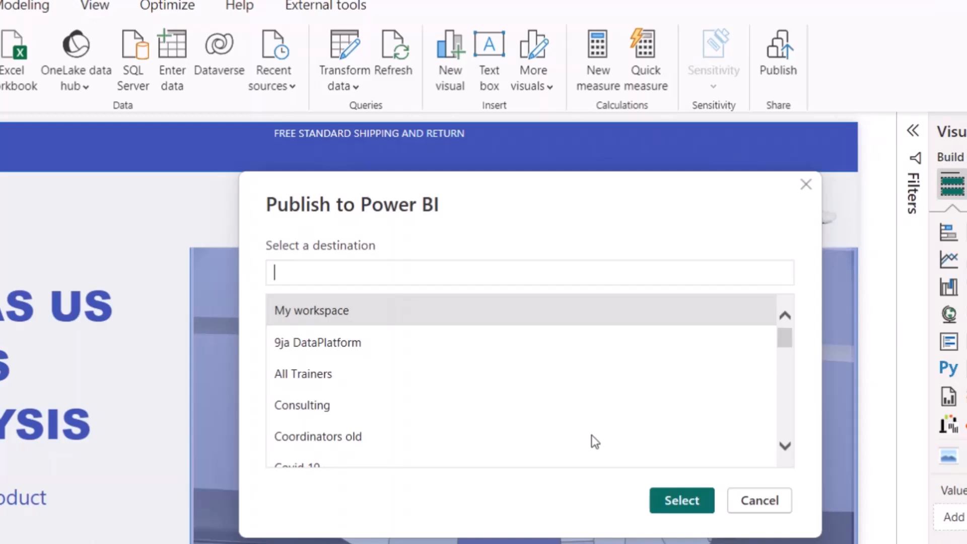
mouse_move(575, 405)
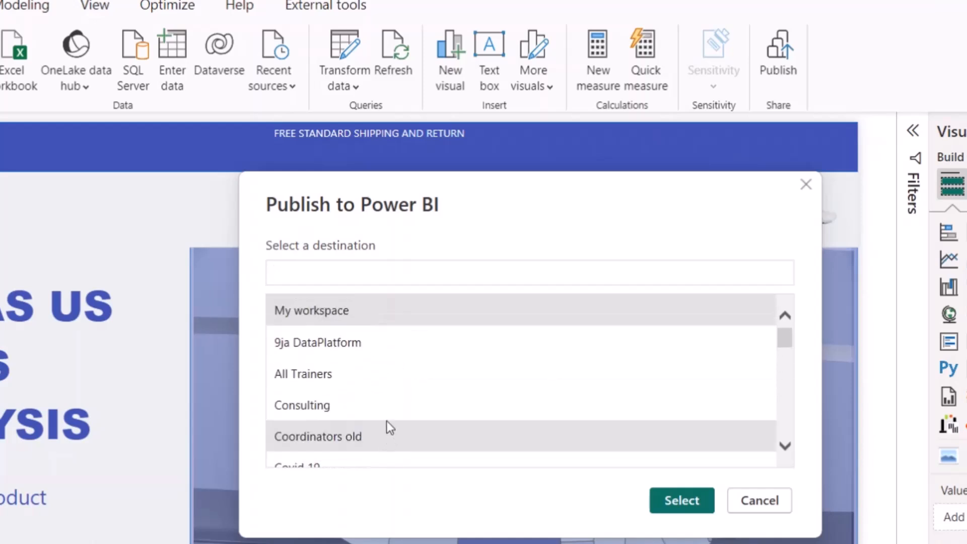
click(529, 272)
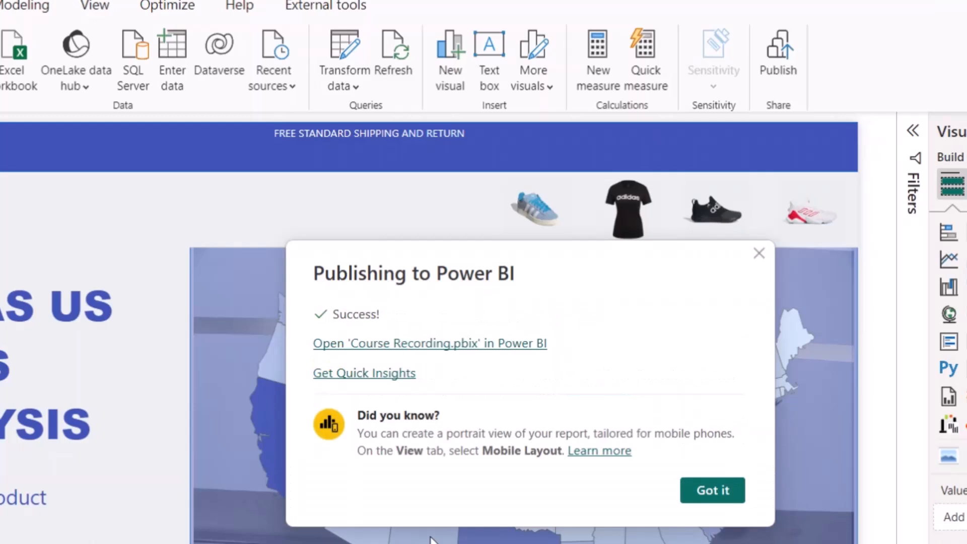
mouse_move(739, 537)
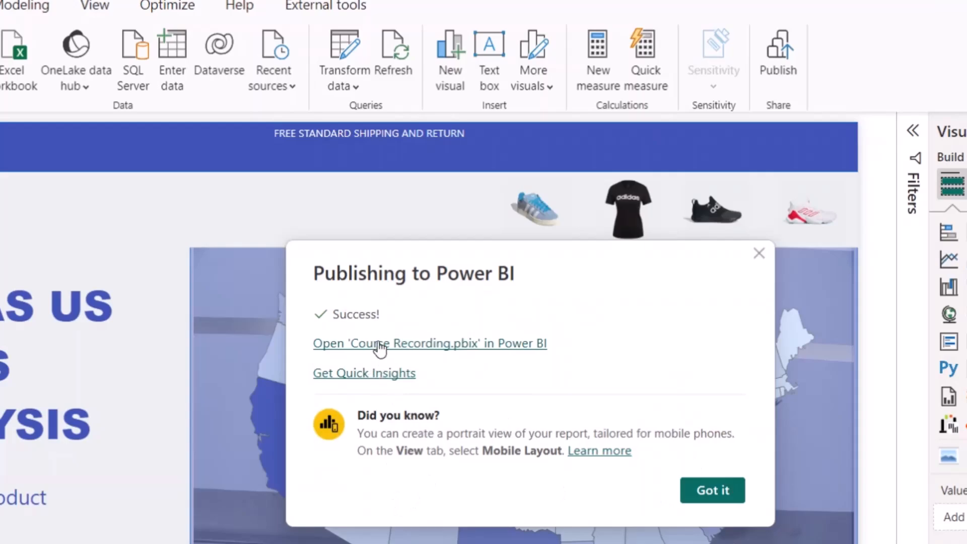
- Open the published report online and view Men's Athletic Footwear figures on the Product page
click(429, 344)
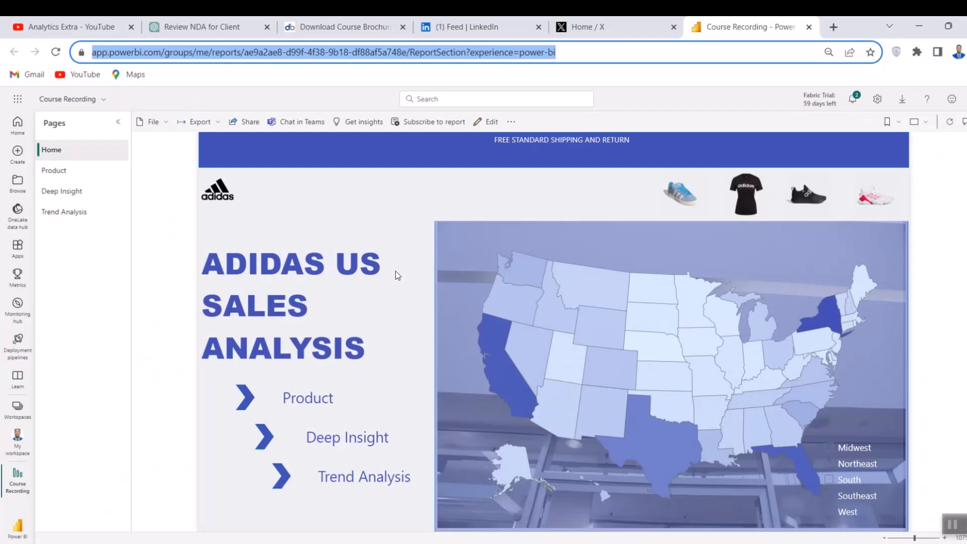
mouse_move(245, 233)
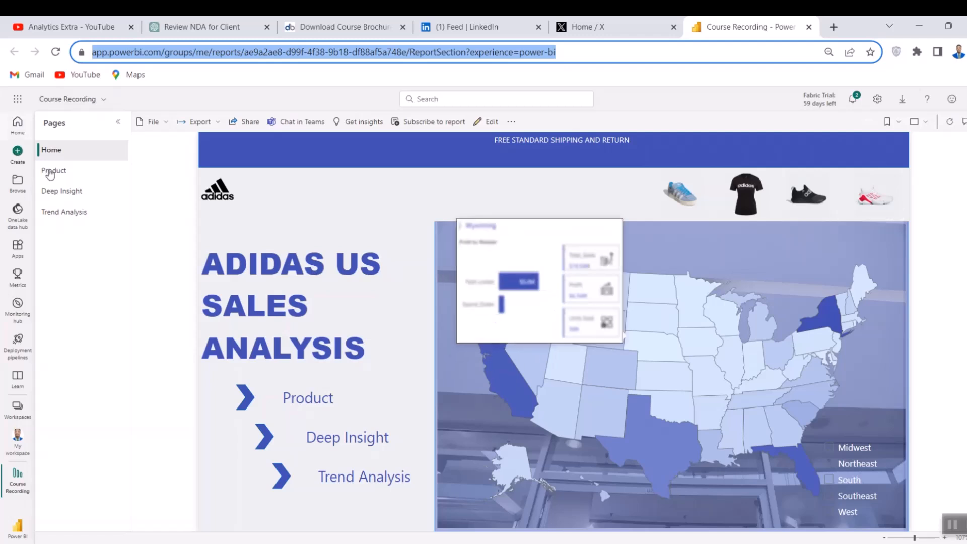
click(55, 170)
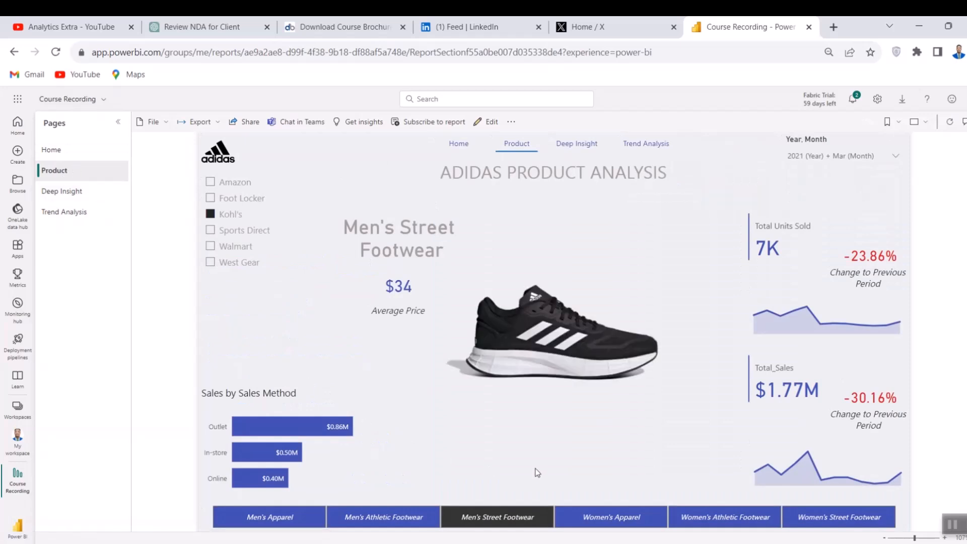
click(382, 517)
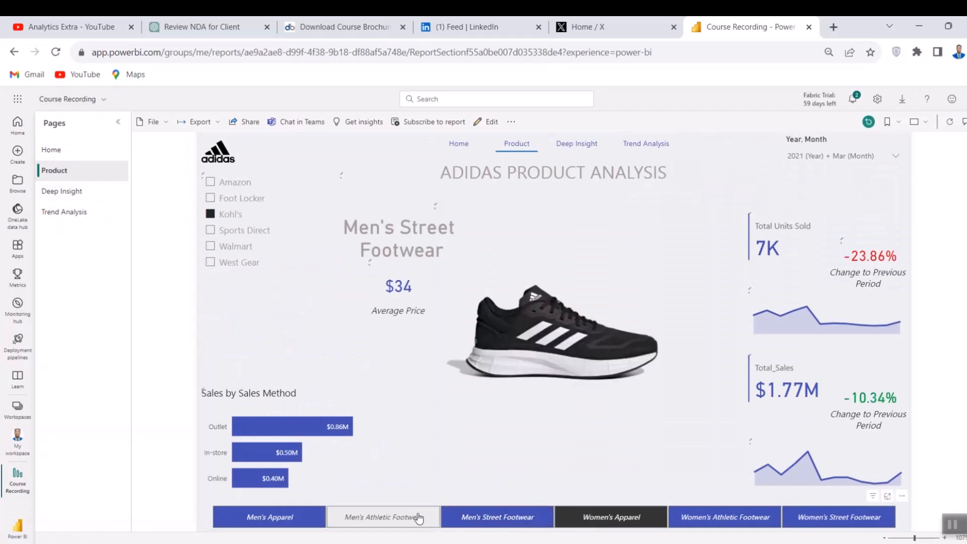
click(382, 516)
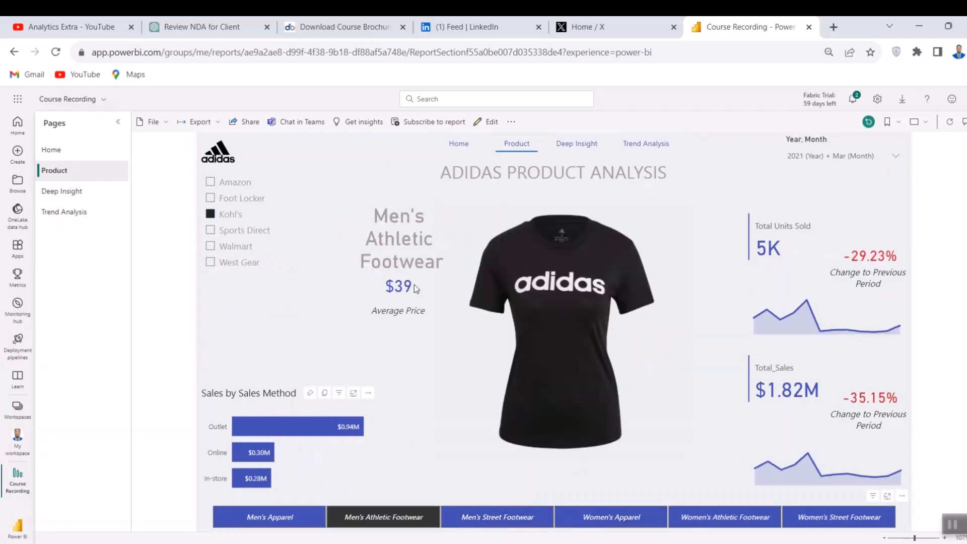
- Browse the Deep Insight and Trend Analysis pages, then return to Home
click(61, 191)
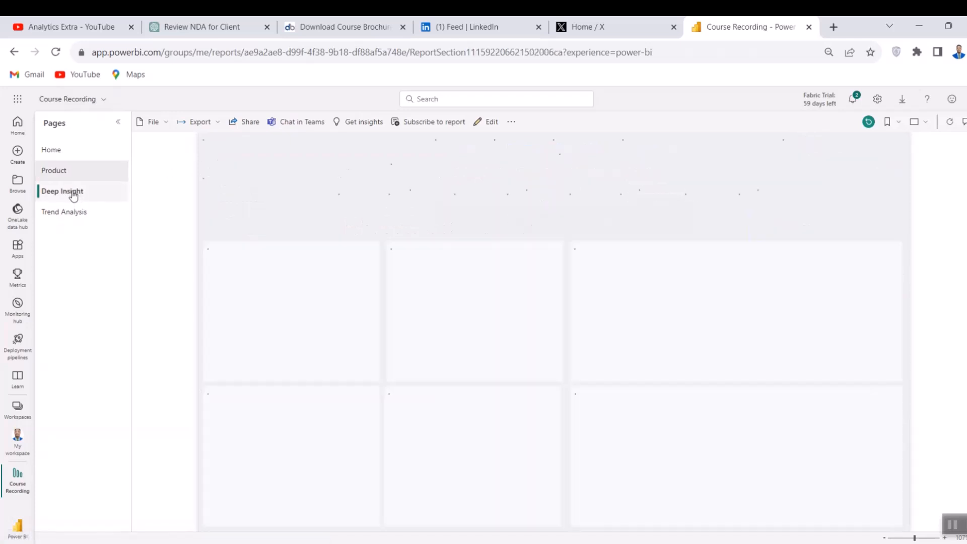
click(61, 190)
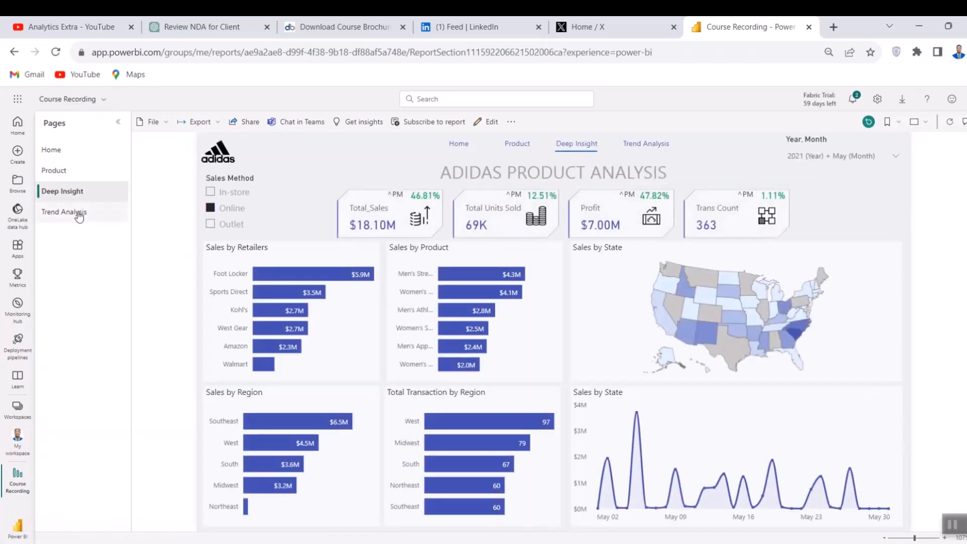
click(64, 212)
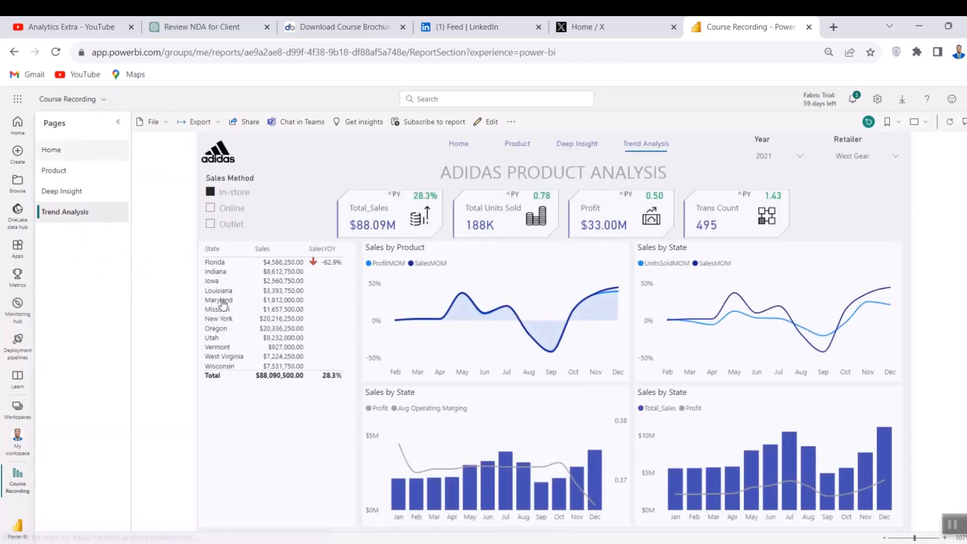
click(51, 149)
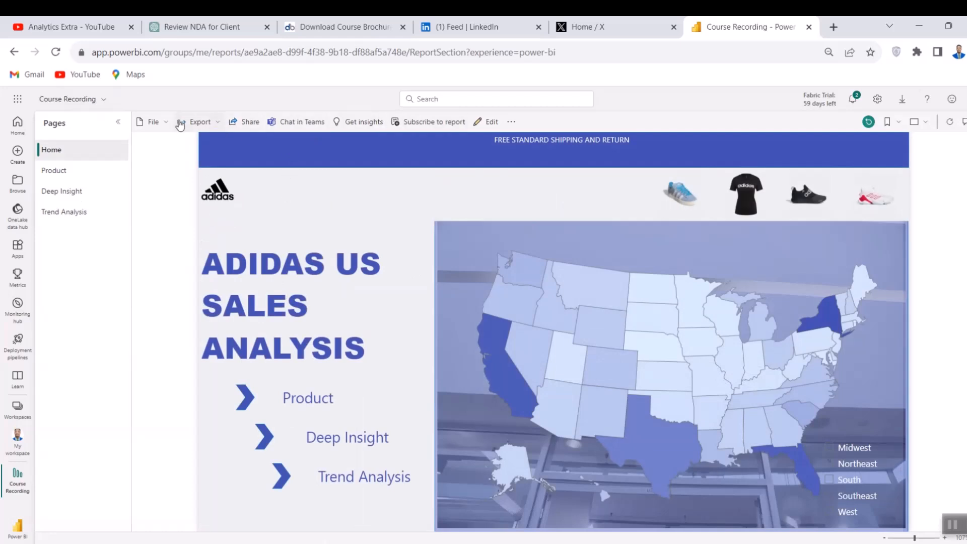
click(200, 121)
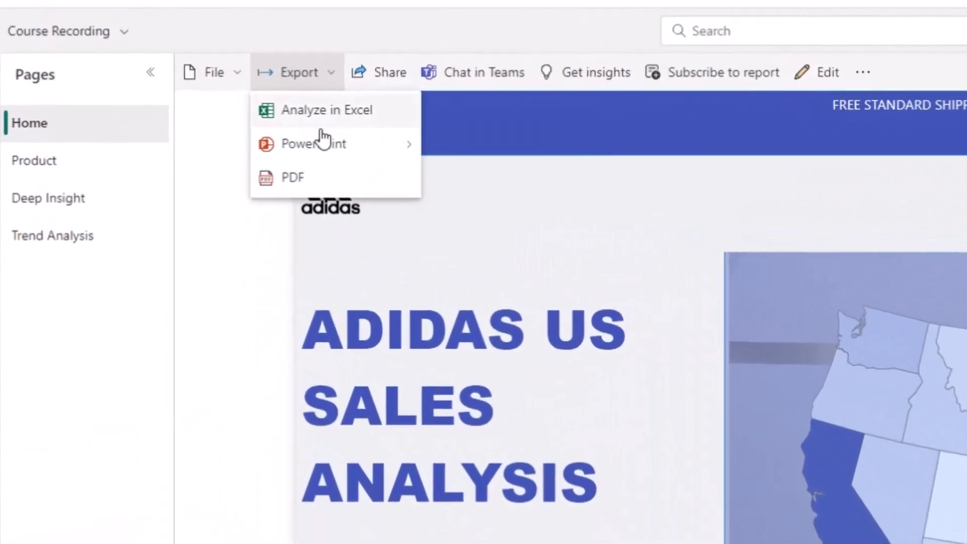
mouse_move(313, 143)
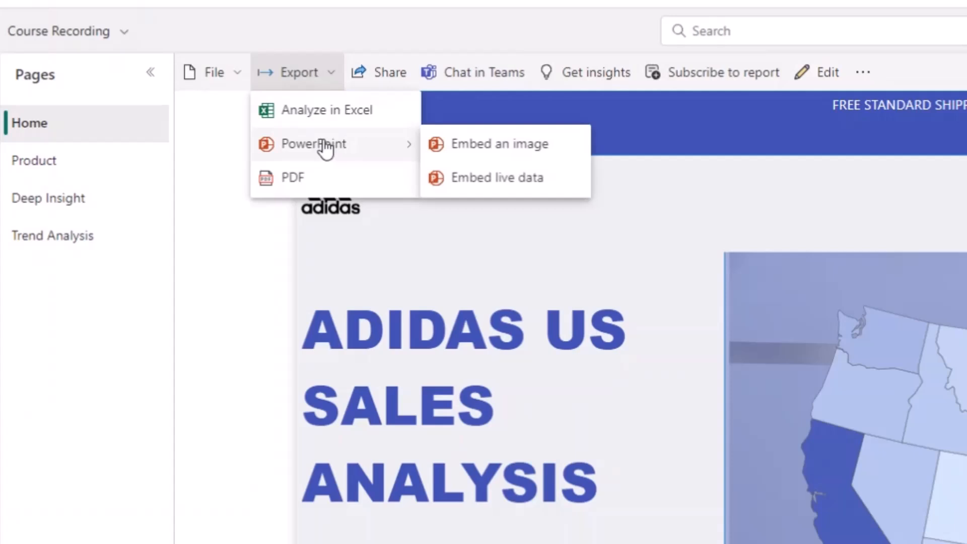
mouse_move(499, 143)
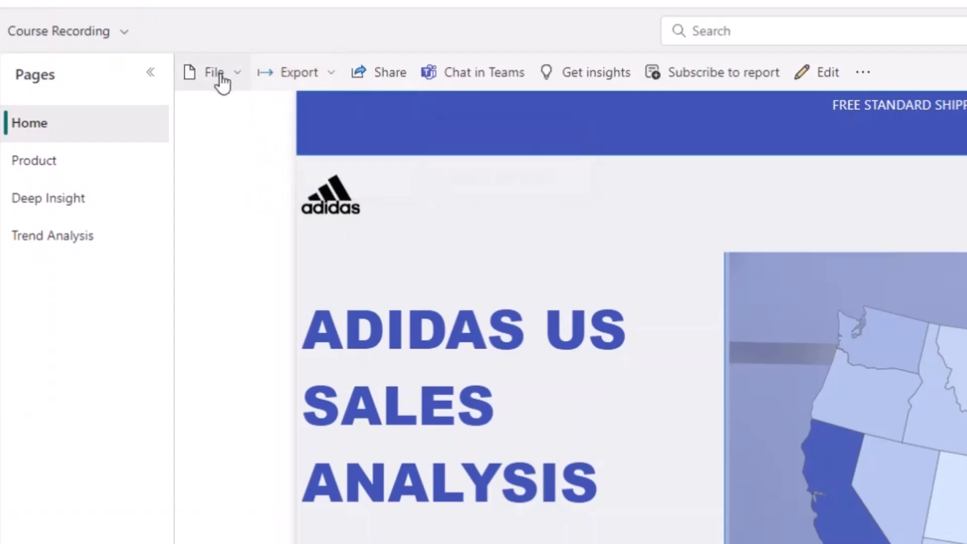
- Choose File > Embed report > Publish to web (public) for Course Recording
click(214, 72)
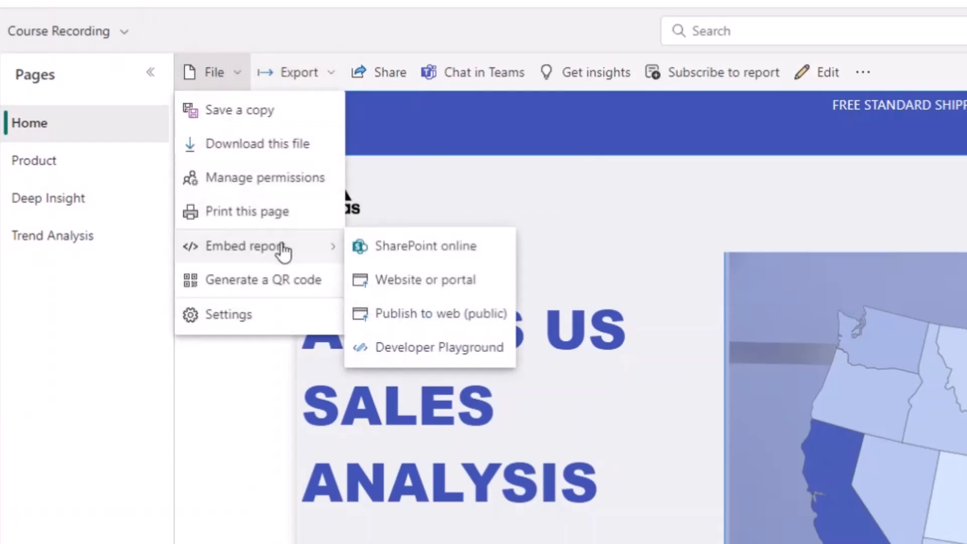
mouse_move(442, 313)
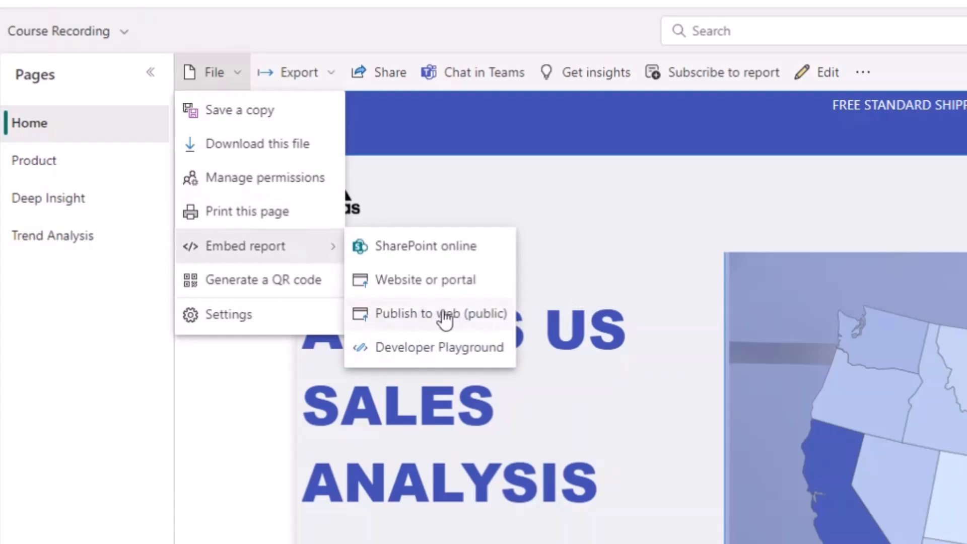
mouse_move(445, 295)
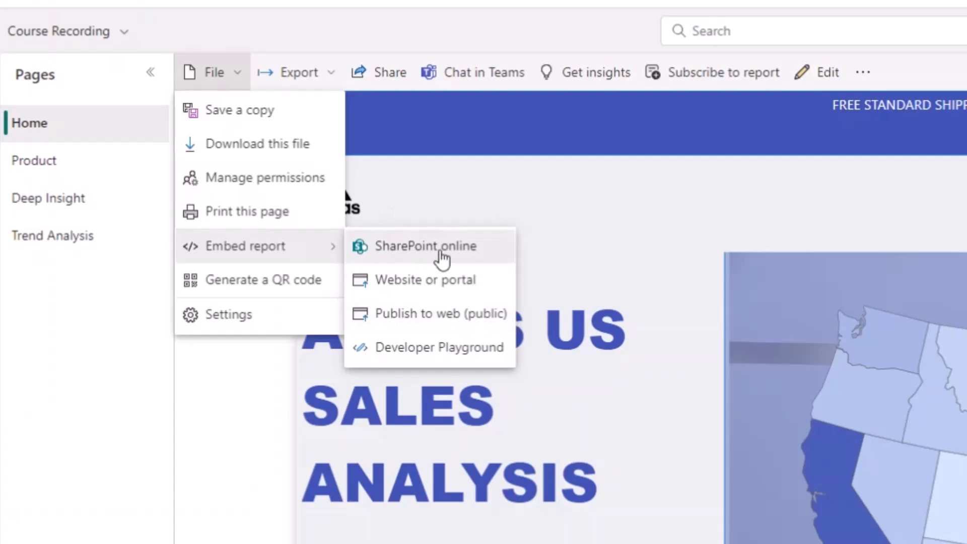
mouse_move(430, 280)
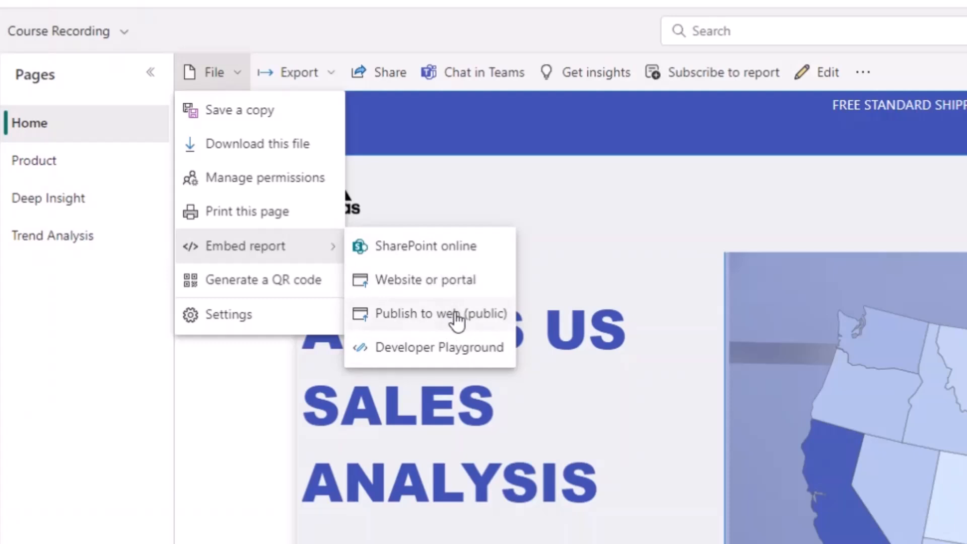
mouse_move(419, 306)
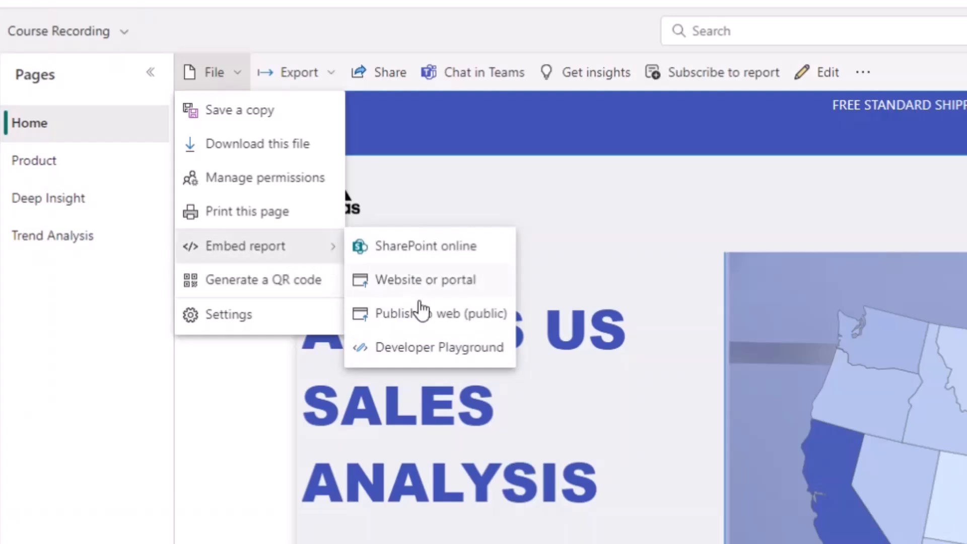
mouse_move(448, 319)
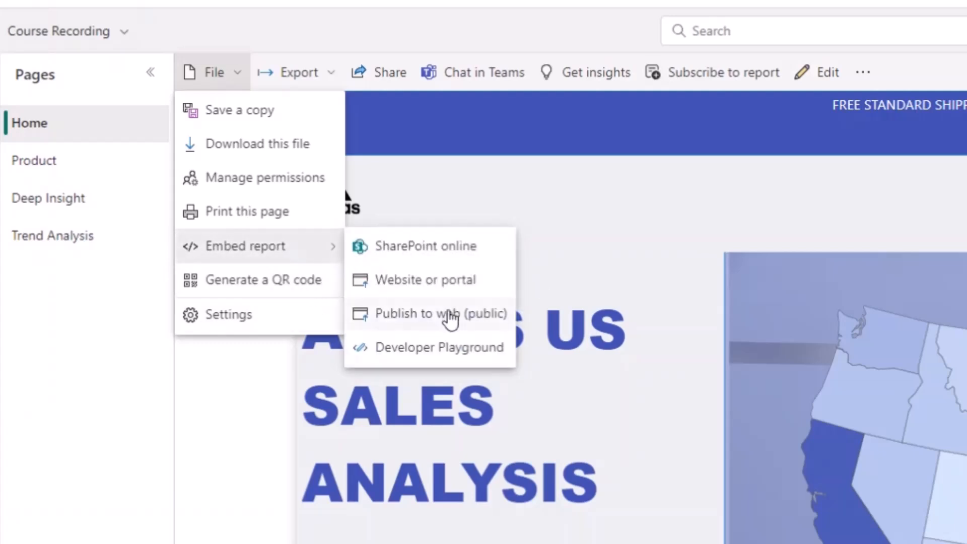
click(439, 313)
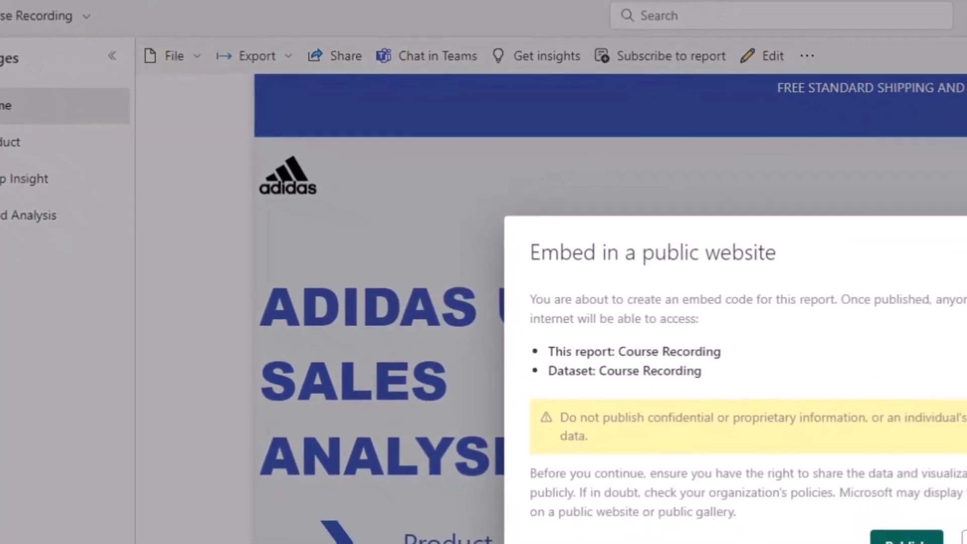
- Create the public embed code and copy the email-shareable link
click(906, 540)
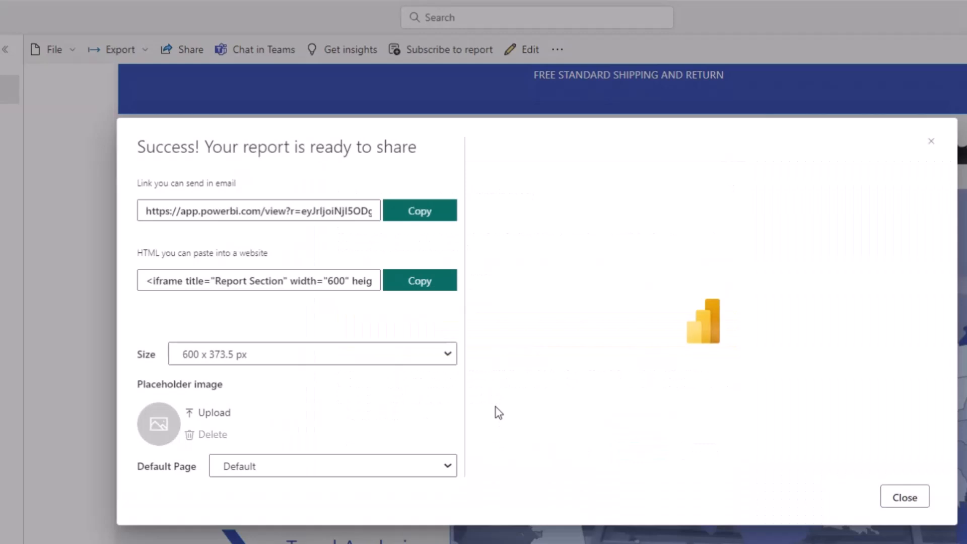
mouse_move(609, 315)
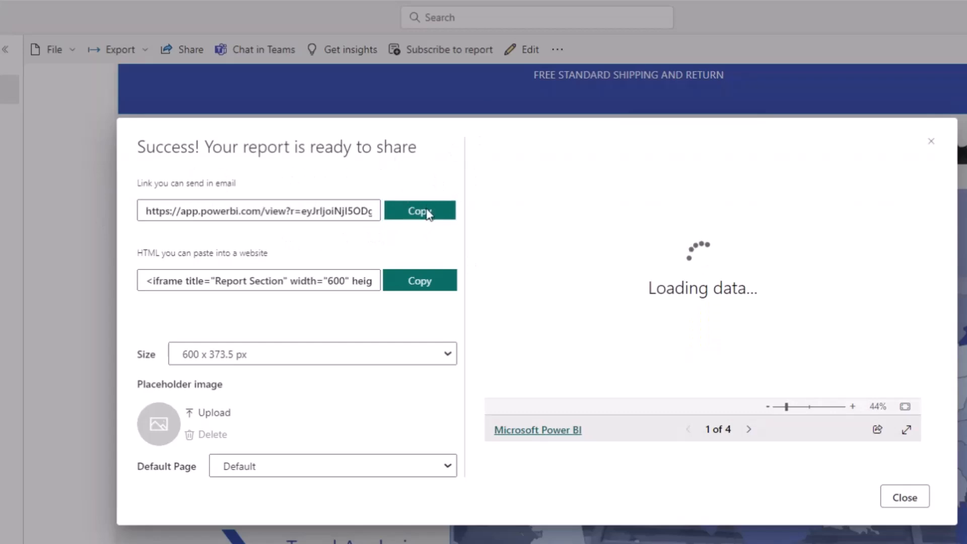
click(420, 210)
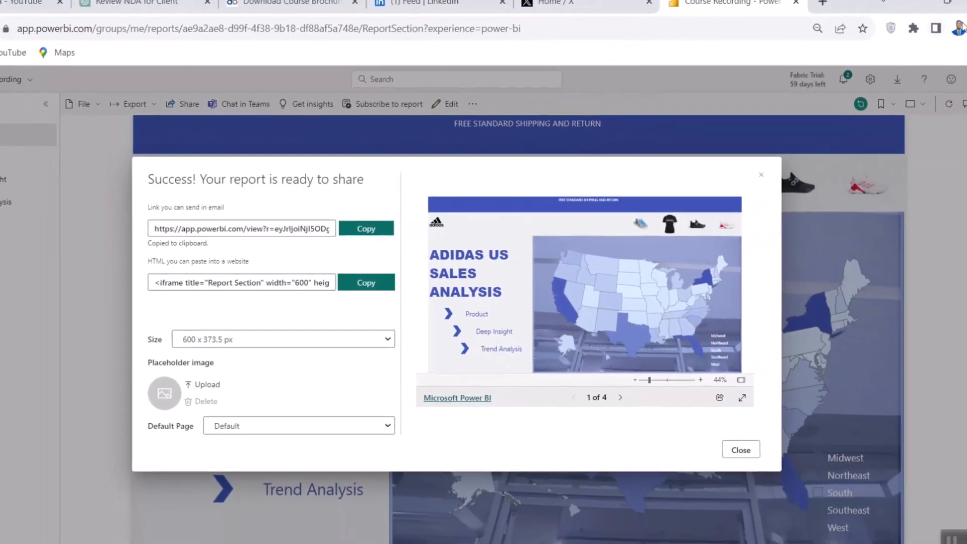
click(953, 37)
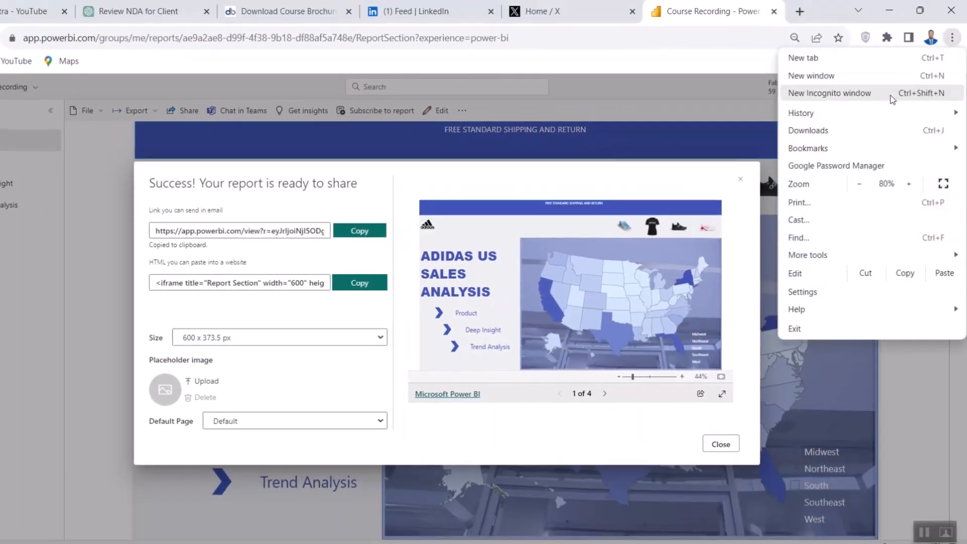
- Open the public link in an incognito window and view Women's Athletic Footwear on Product
click(828, 92)
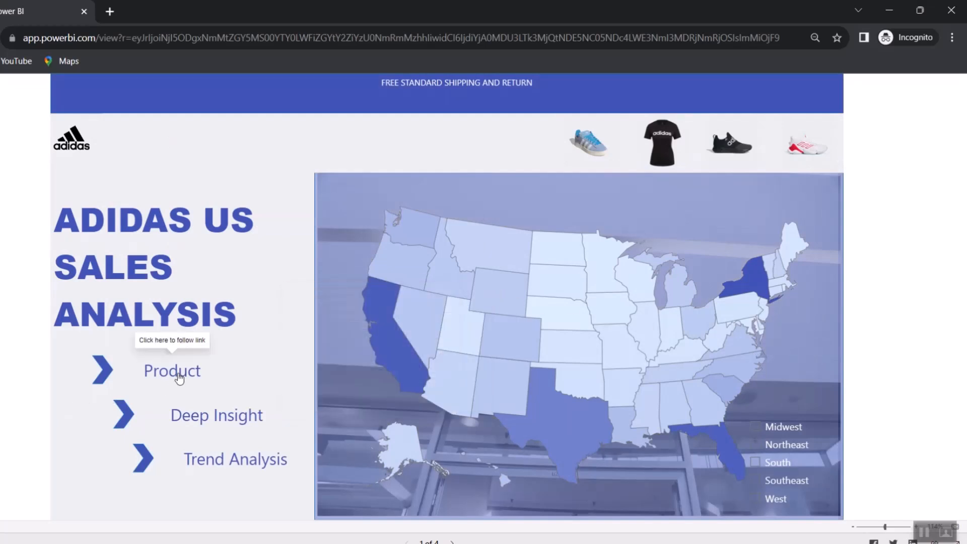
click(171, 371)
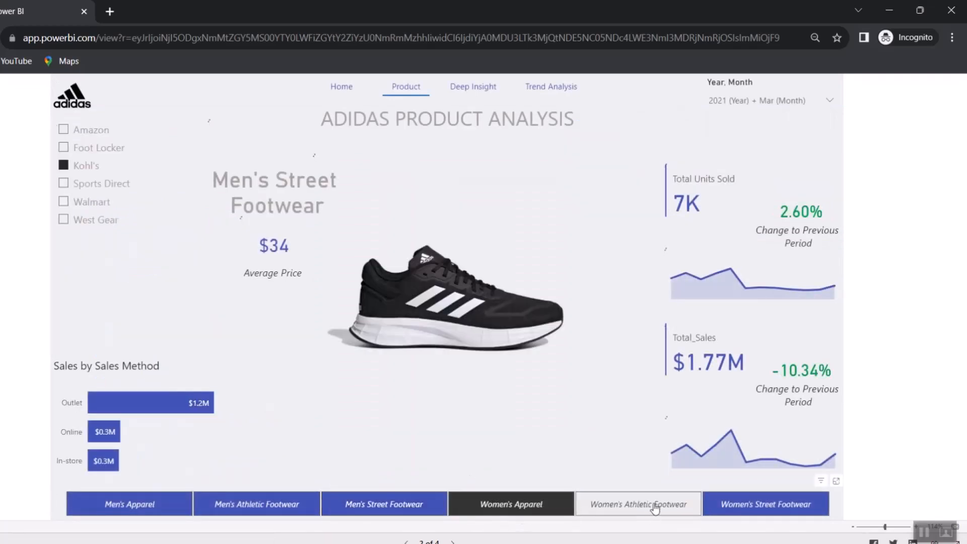
click(637, 503)
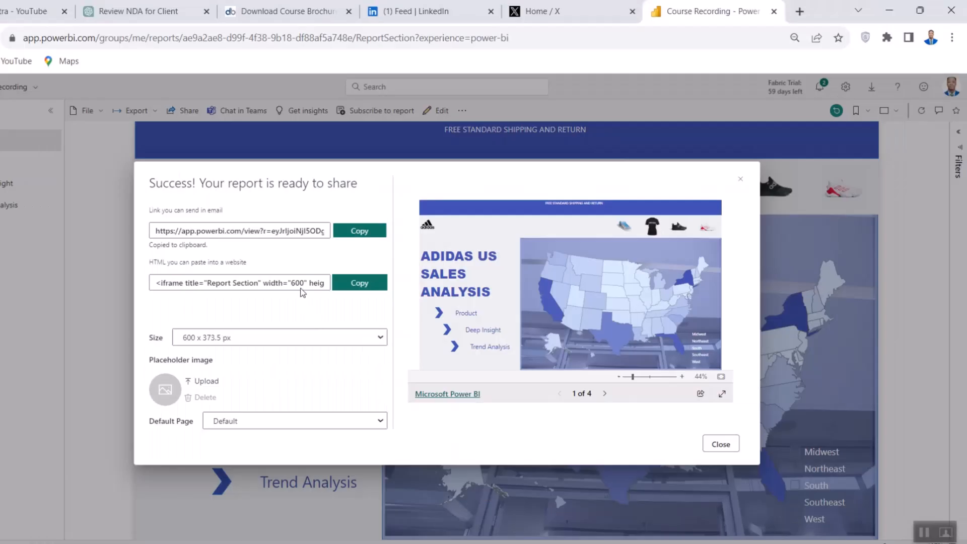
- Close the publish-to-web success dialog and dismiss the Send link panel
click(719, 443)
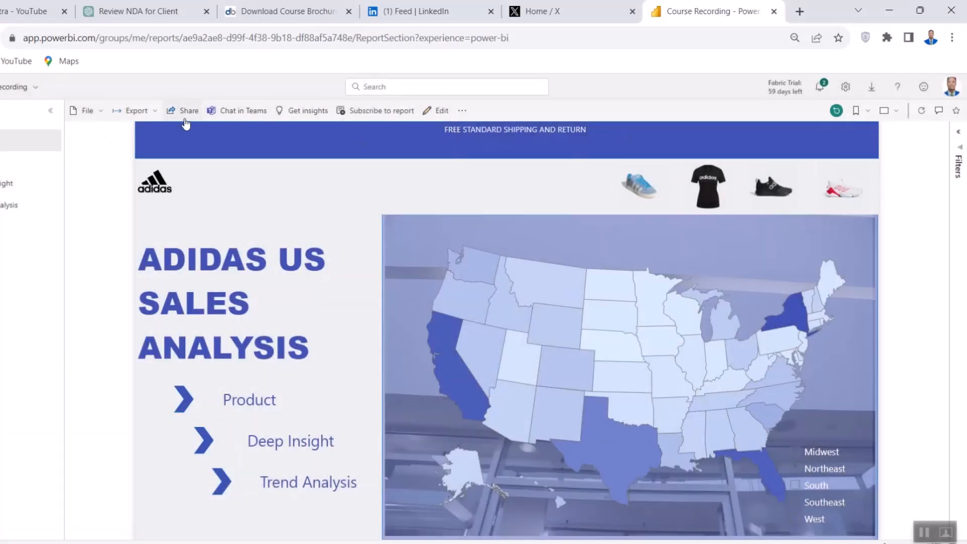
click(189, 110)
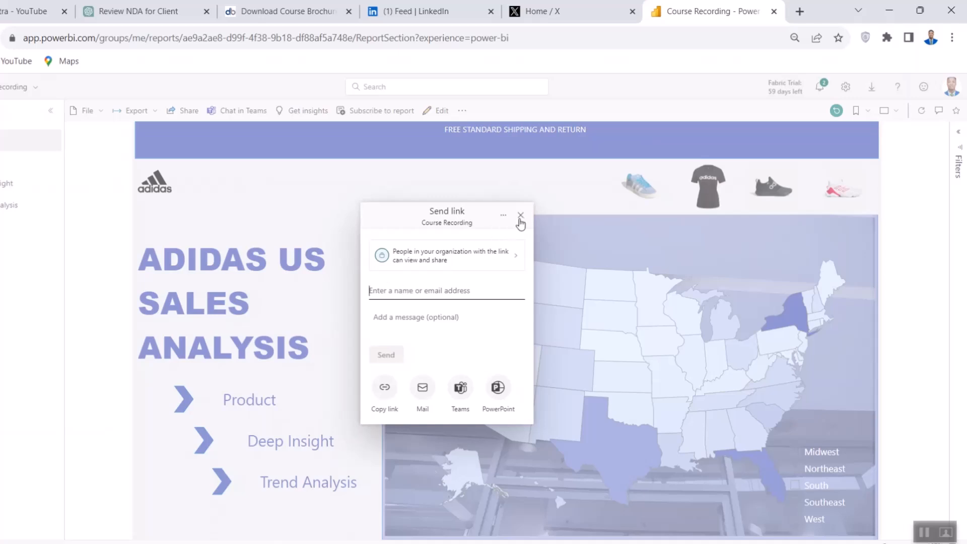
click(520, 216)
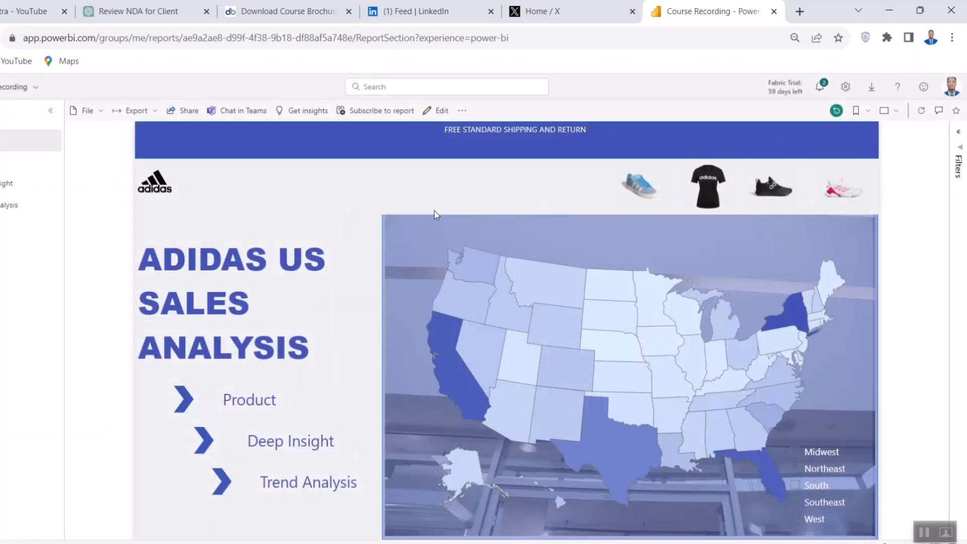